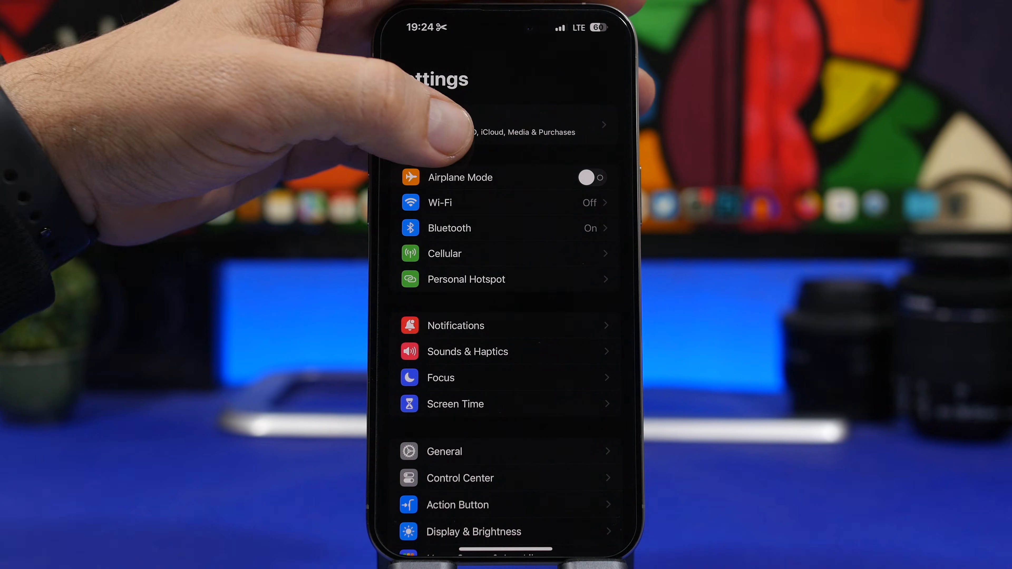
Step: Reach the Apple ID name editor from the account banner and clear the First name field
click(526, 132)
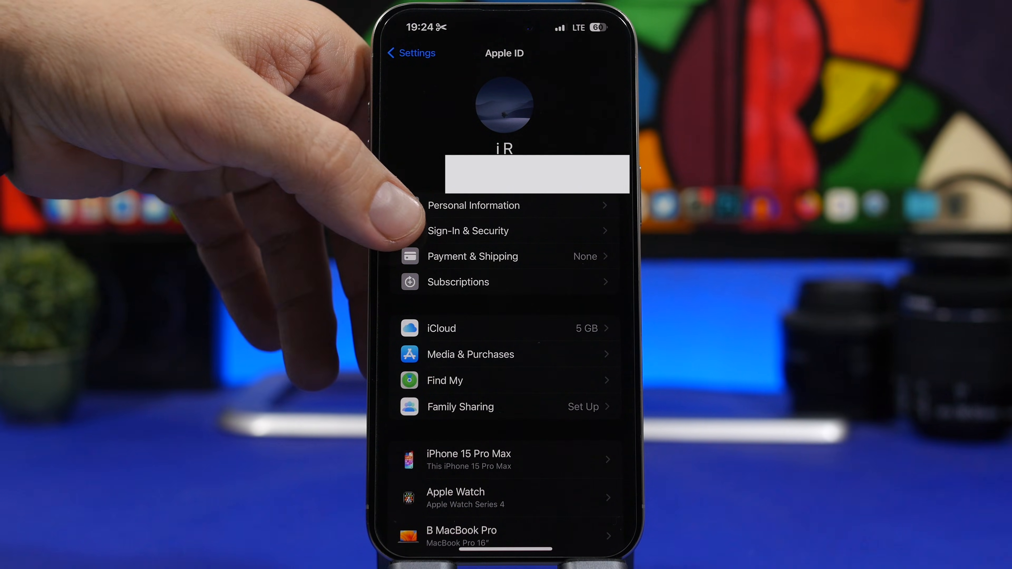
click(474, 205)
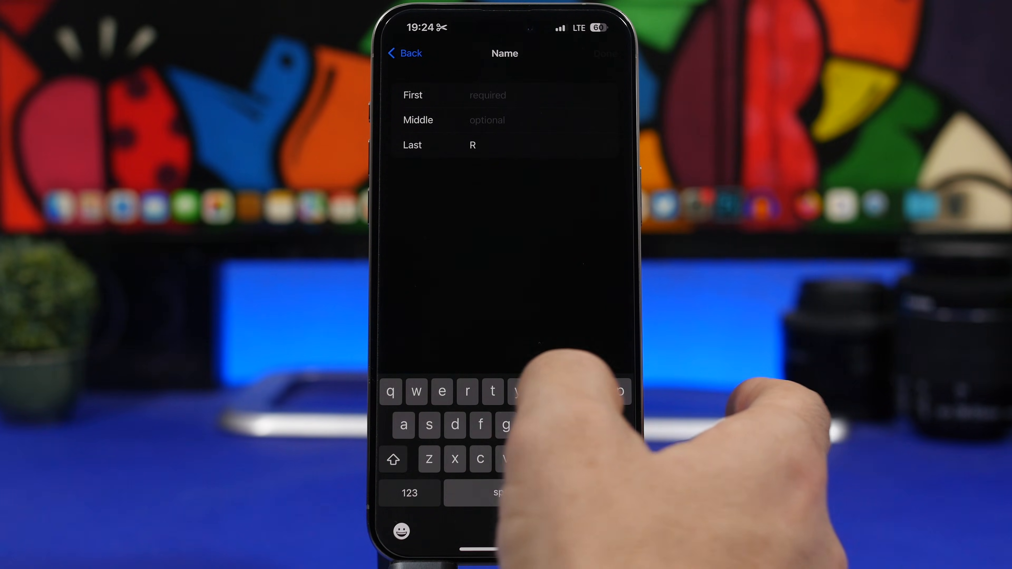
Step: Extend the last name by adding 'evi' so the account reads 'i Reviews'
click(569, 392)
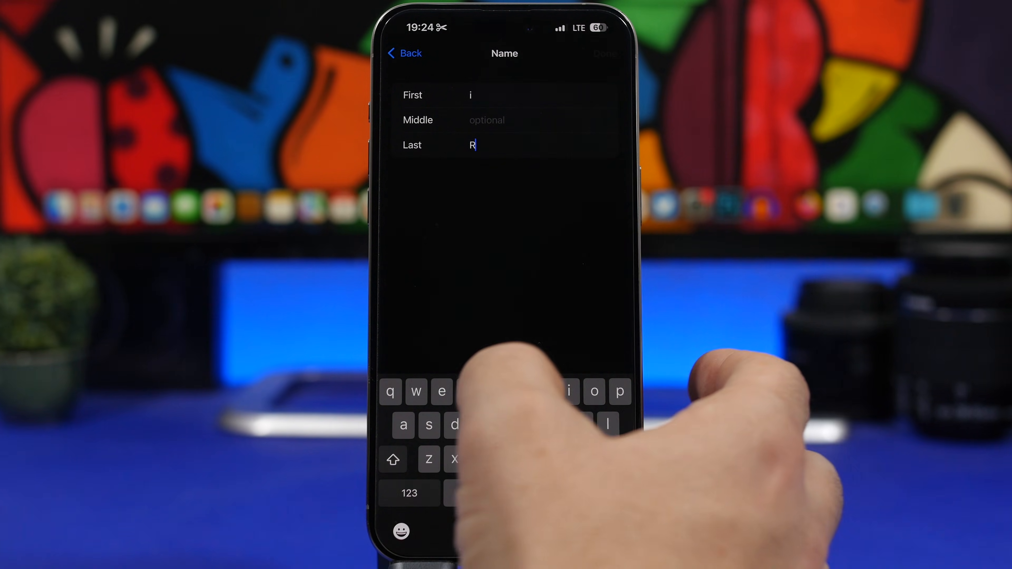
text(evi)
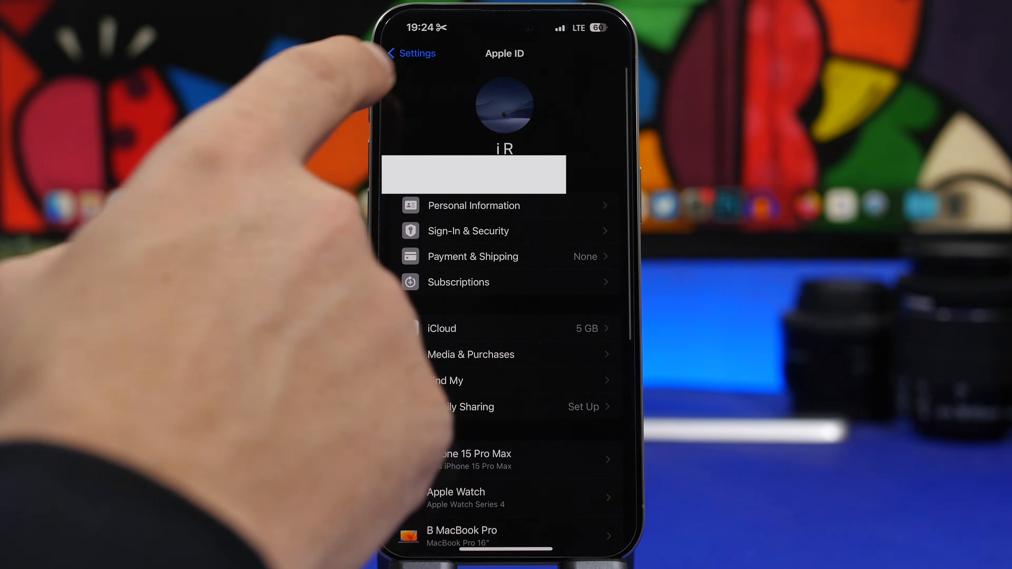
Step: Return to the main Settings list showing the account as 'i Reviews', then move to the Music Library
click(411, 53)
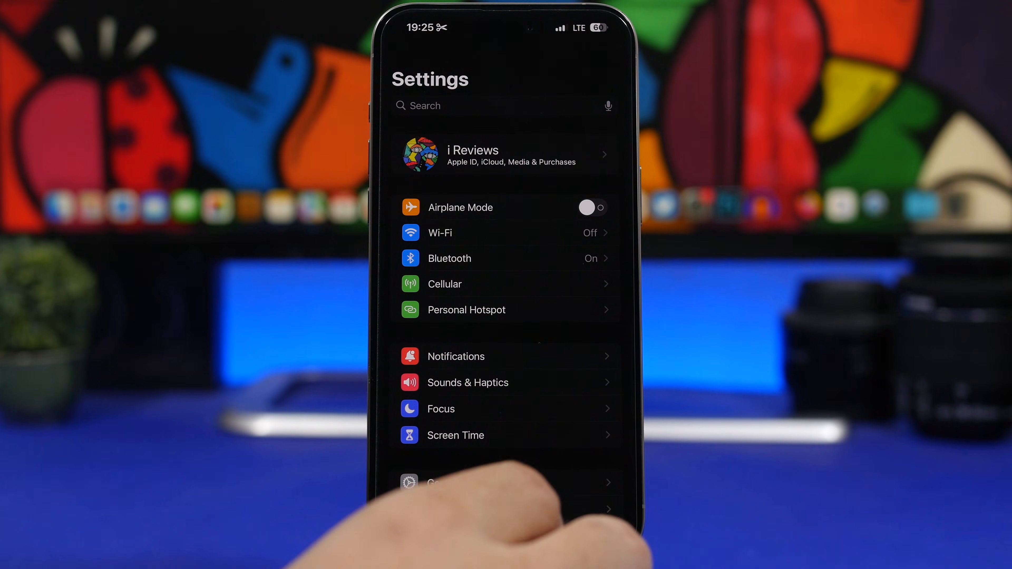
scroll(down, 3)
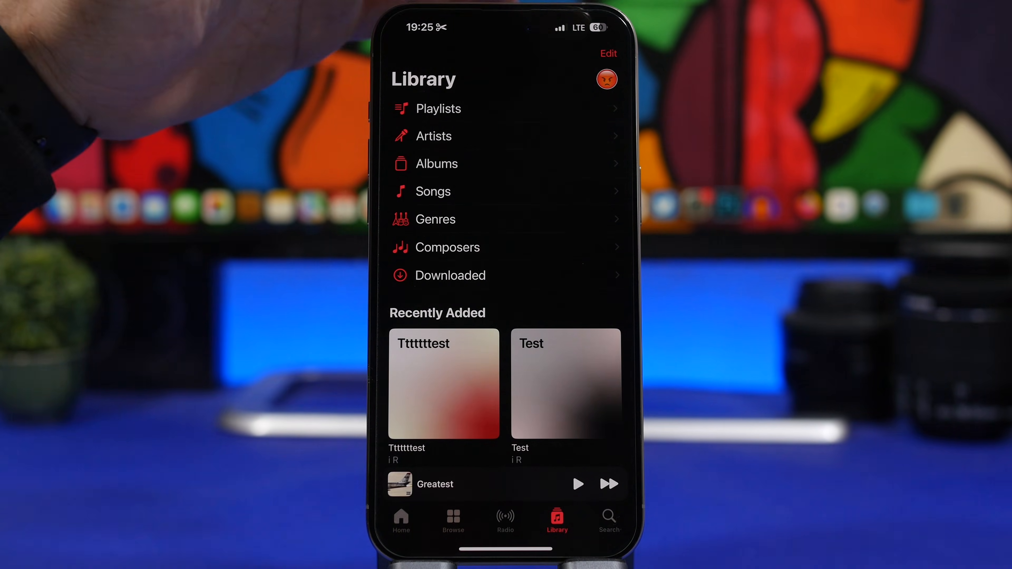
Step: From the Library profile picture, choose Edit > Edit Name for the profile named 'Hello'
click(605, 78)
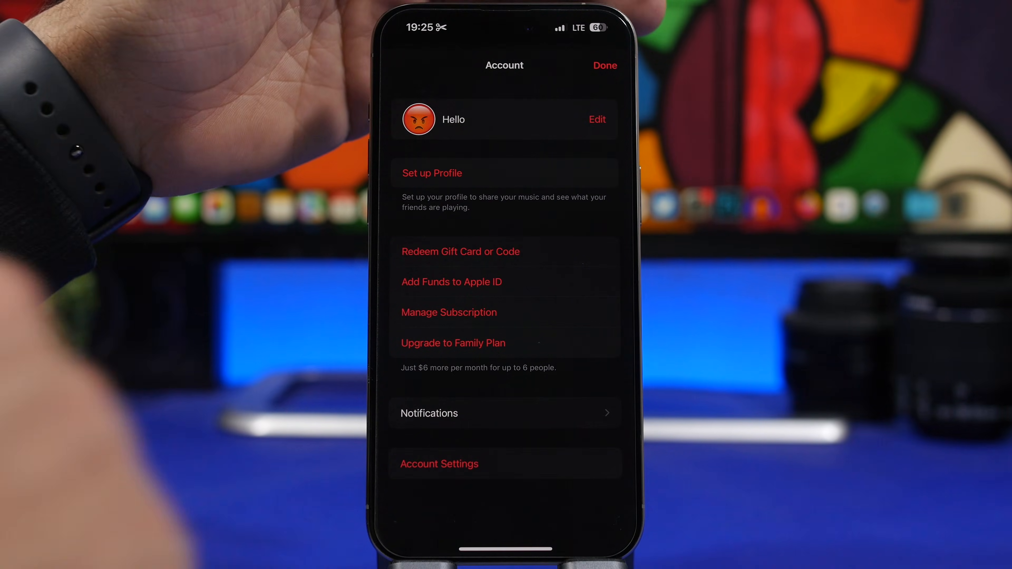
click(595, 120)
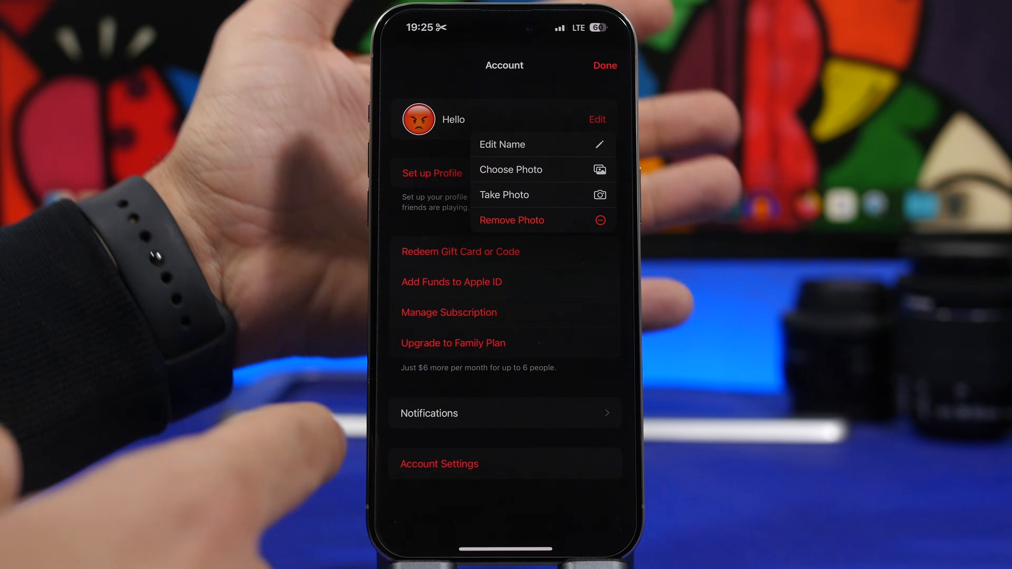
click(503, 143)
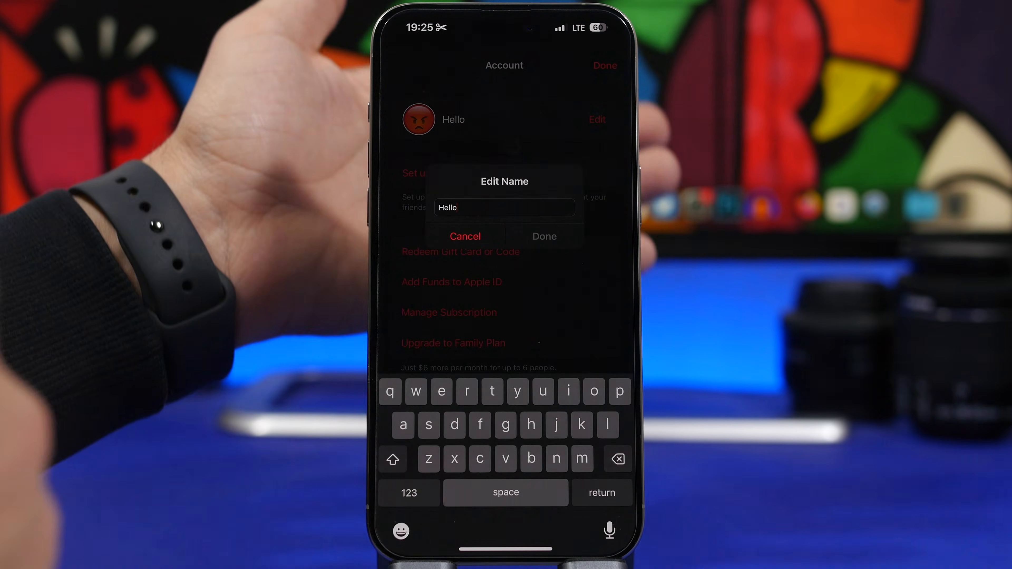